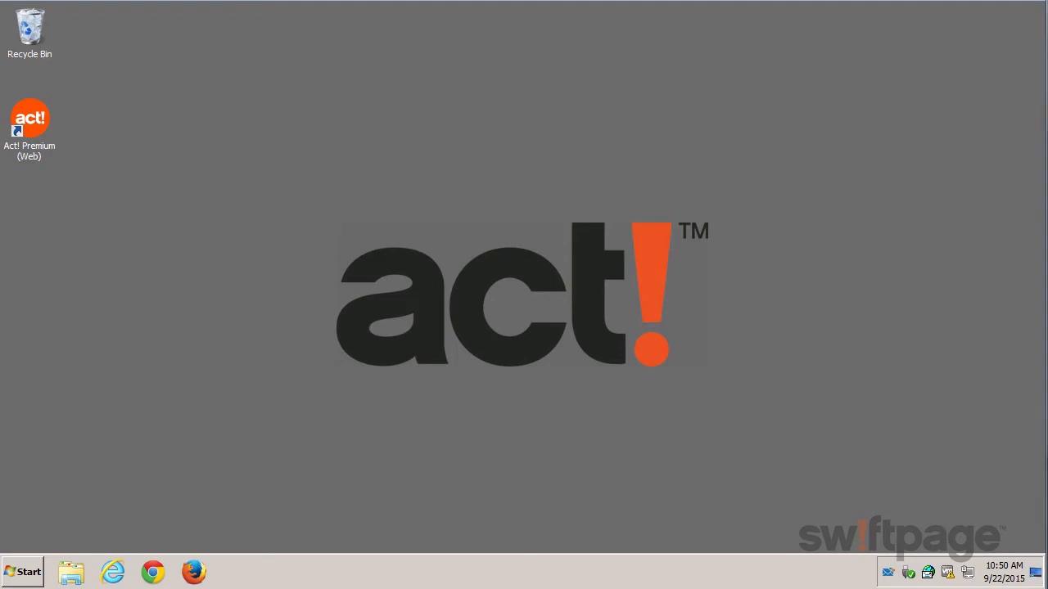
View the welcome email's 'Already have data you'd like to use?' migration section
double_click(30, 120)
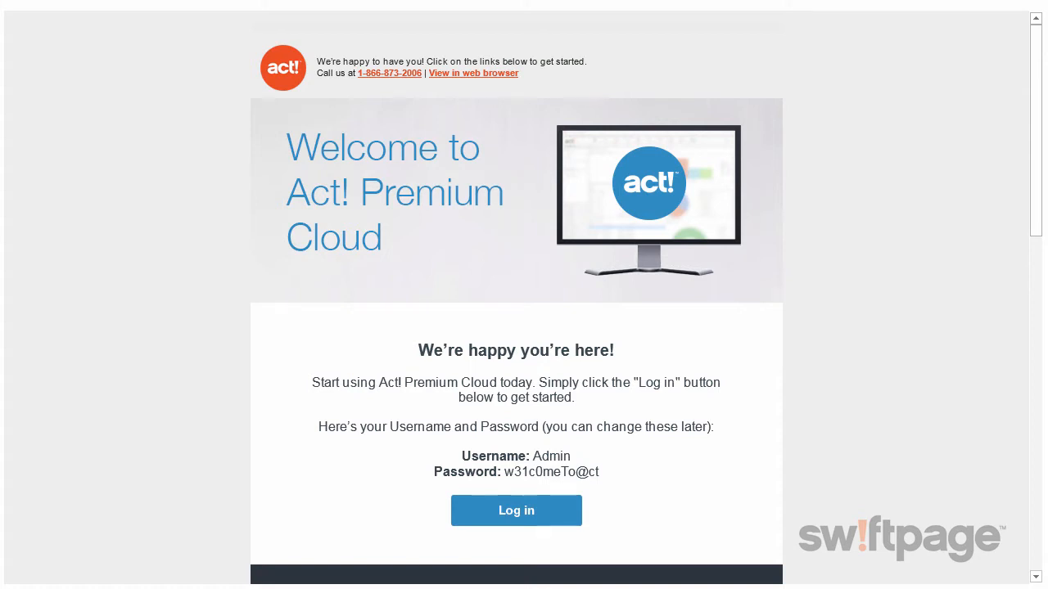
scroll("down", 3)
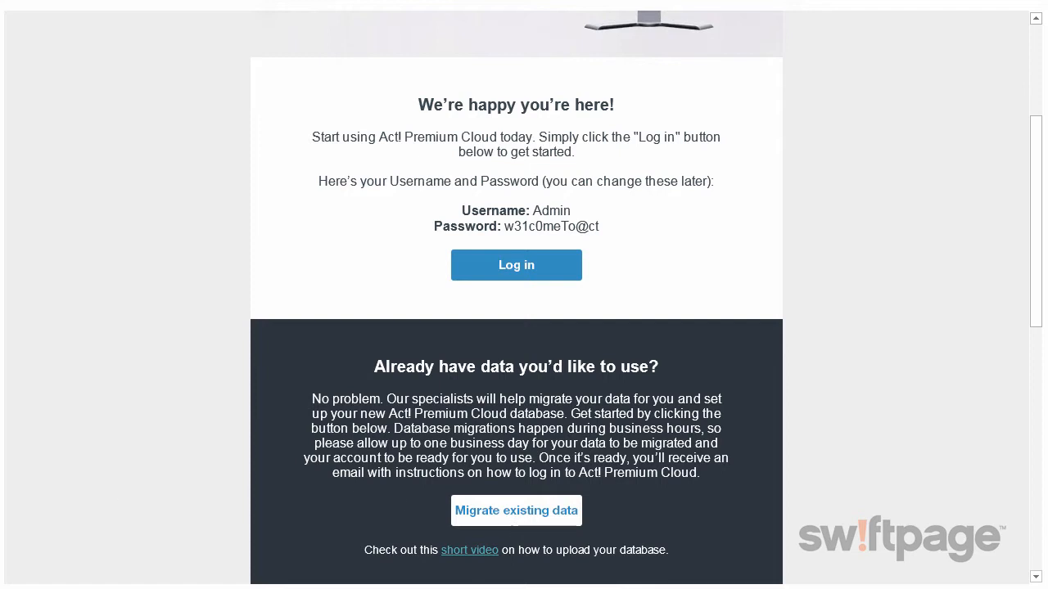
Follow 'Migrate existing data' to reach the database/spreadsheet upload form
left_click(516, 511)
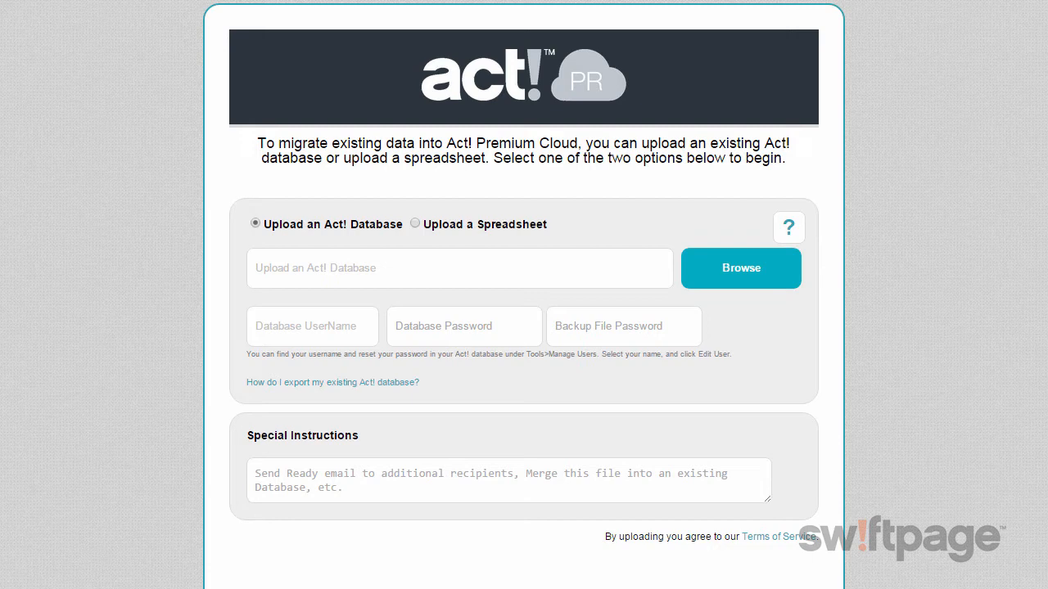
mouse_move(295, 242)
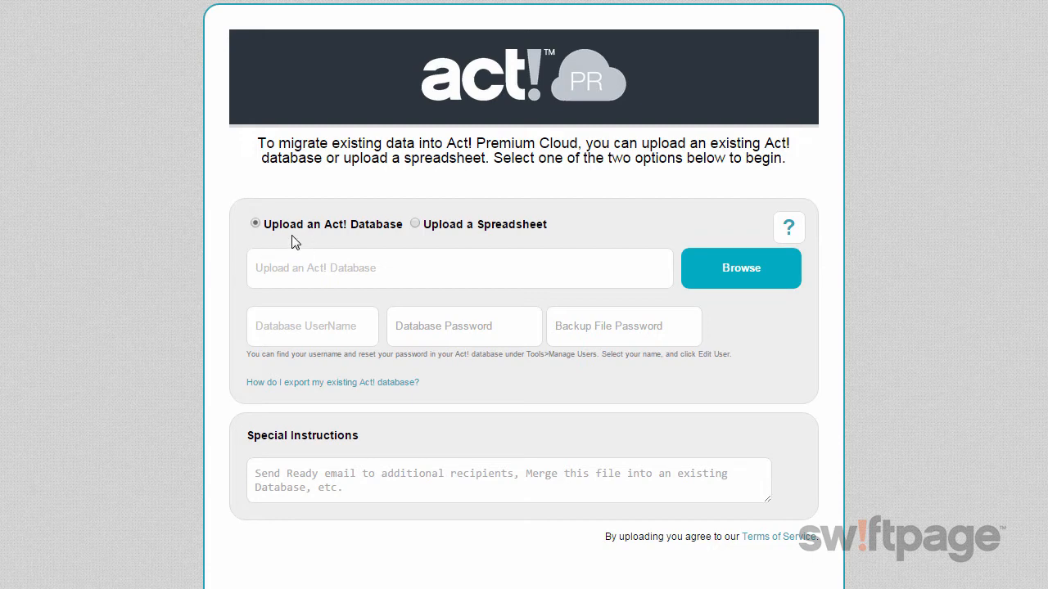
mouse_move(501, 230)
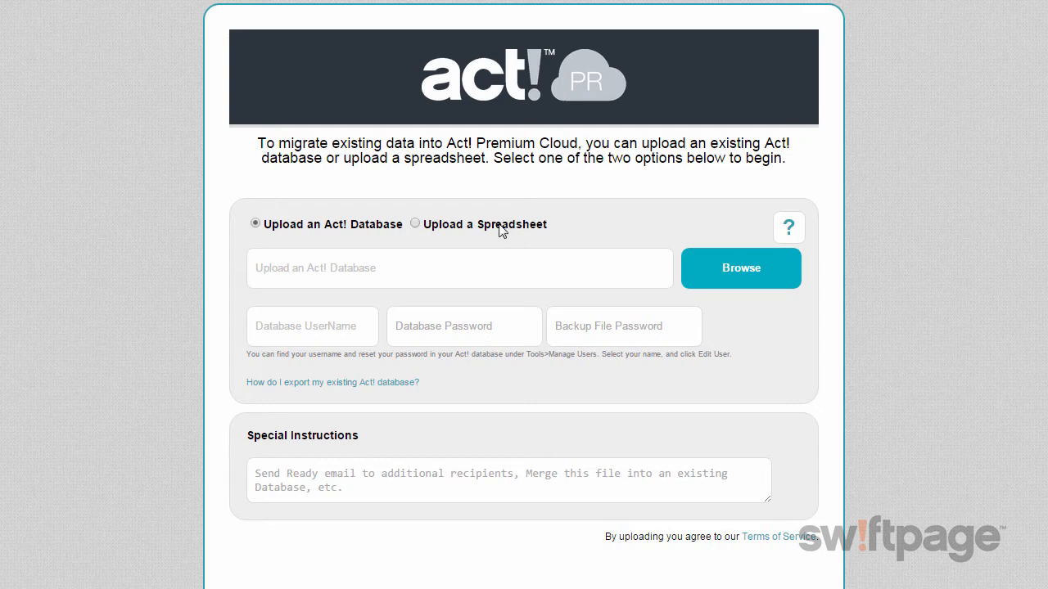
mouse_move(628, 229)
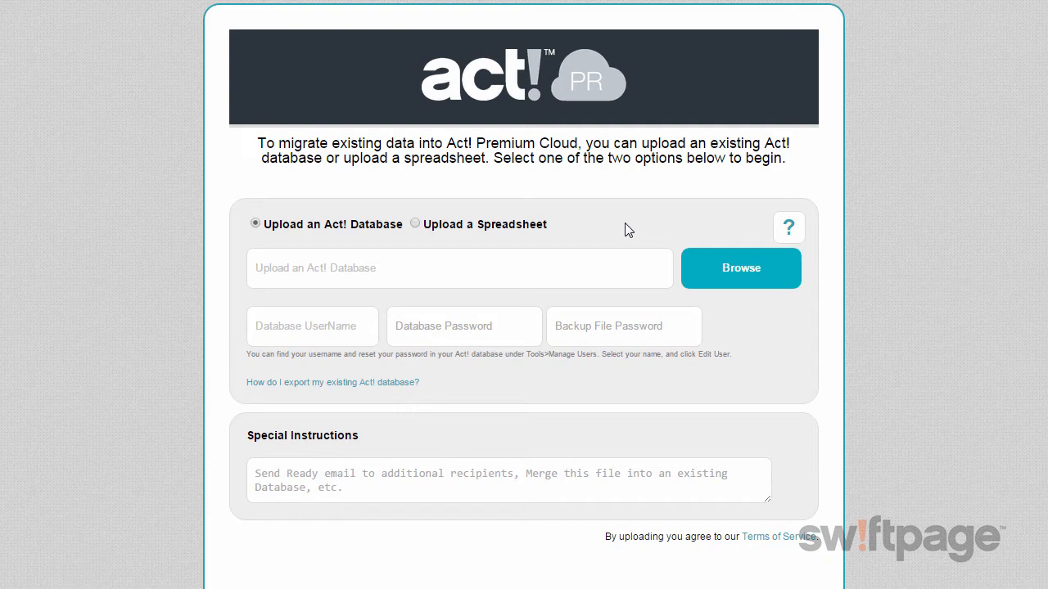
mouse_move(815, 218)
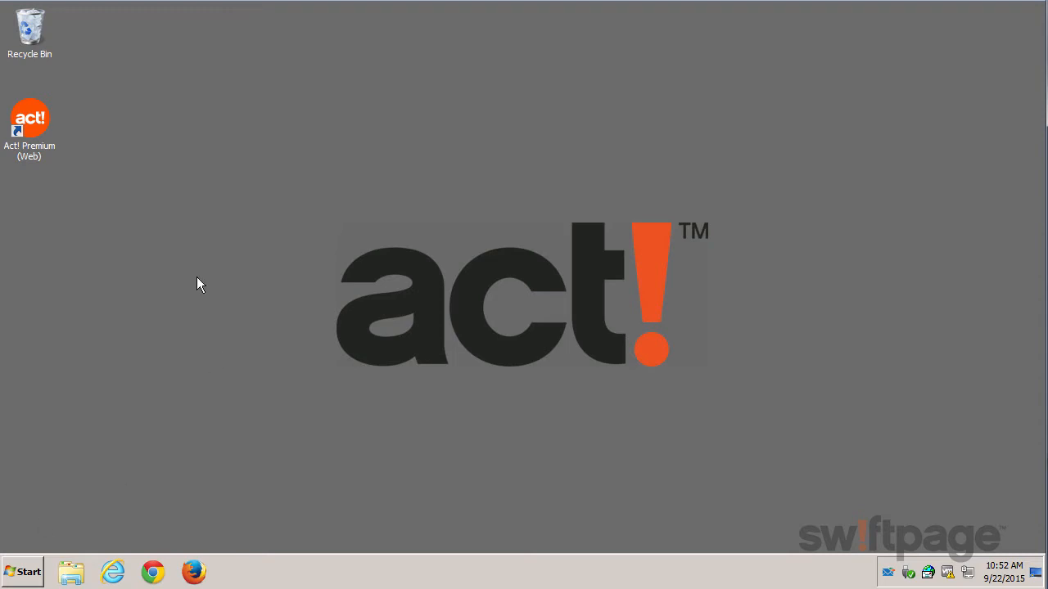
Launch Act! Premium (Web) from its desktop shortcut, loading the ACT2015Demo database
left_click(29, 118)
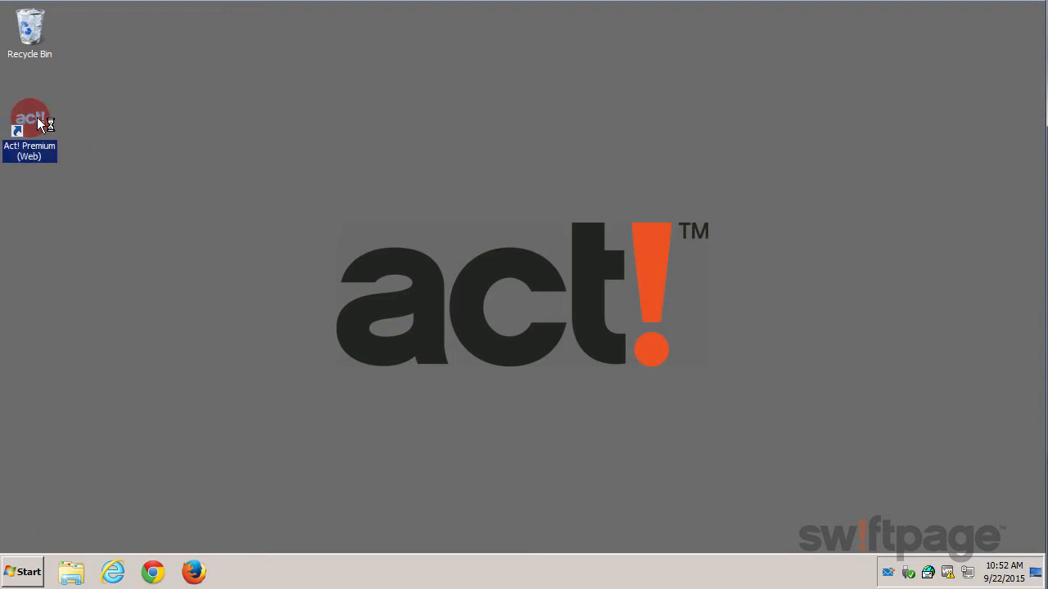
double_click(30, 118)
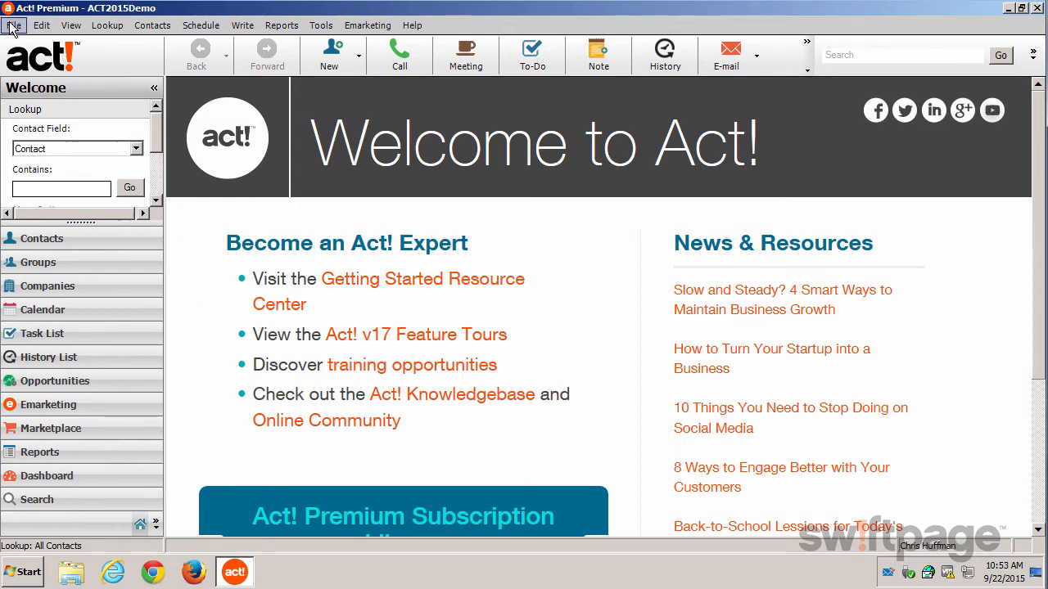
Start a database backup for ACT2015Demo via File > Back Up > Database
left_click(14, 26)
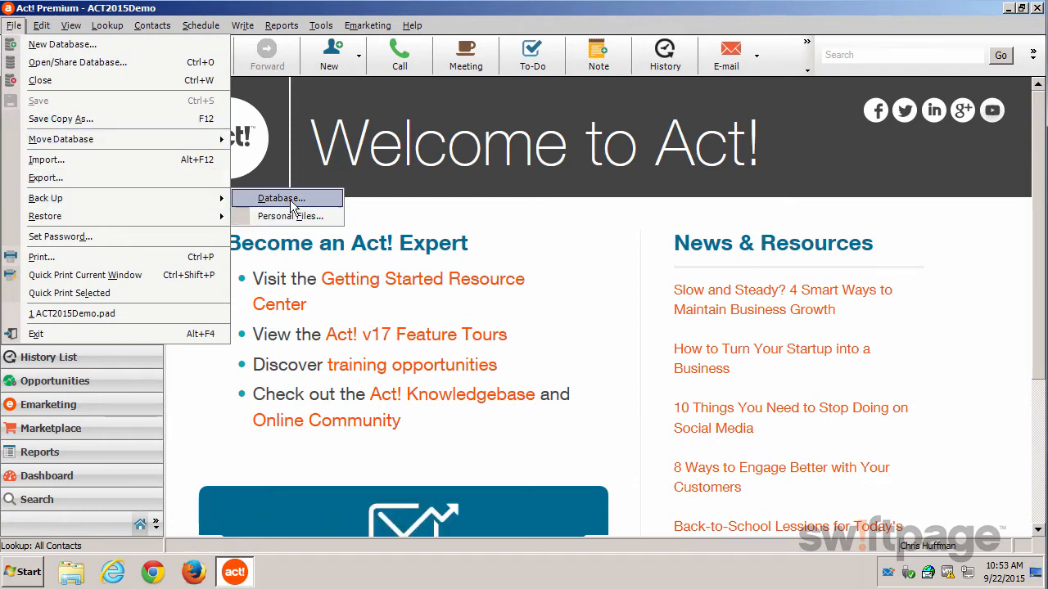
left_click(280, 198)
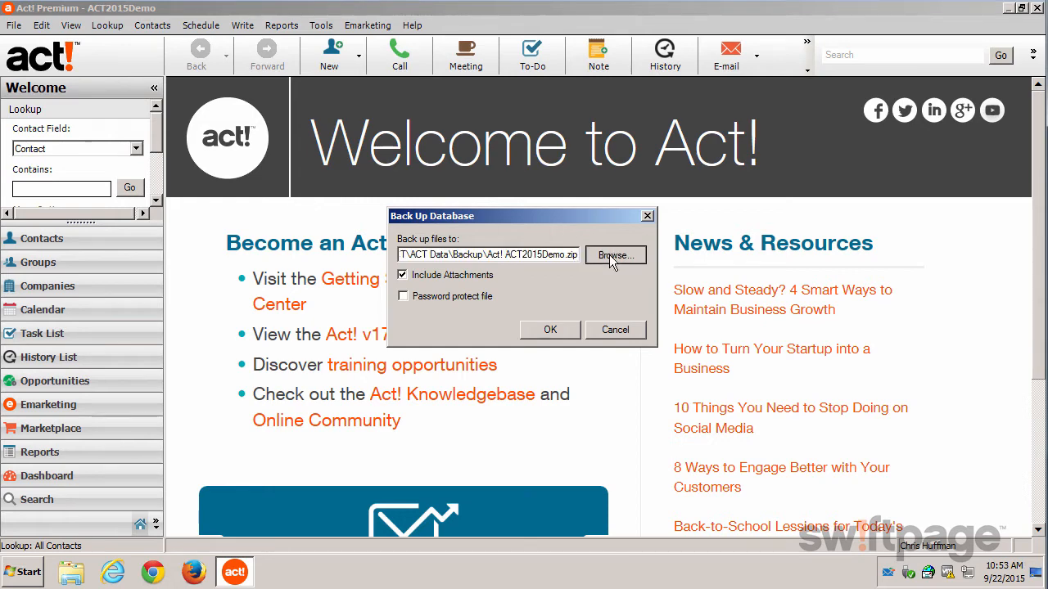
Save the backup as a new file named Act-Backup in the ACT Data\Backup folder
left_click(616, 256)
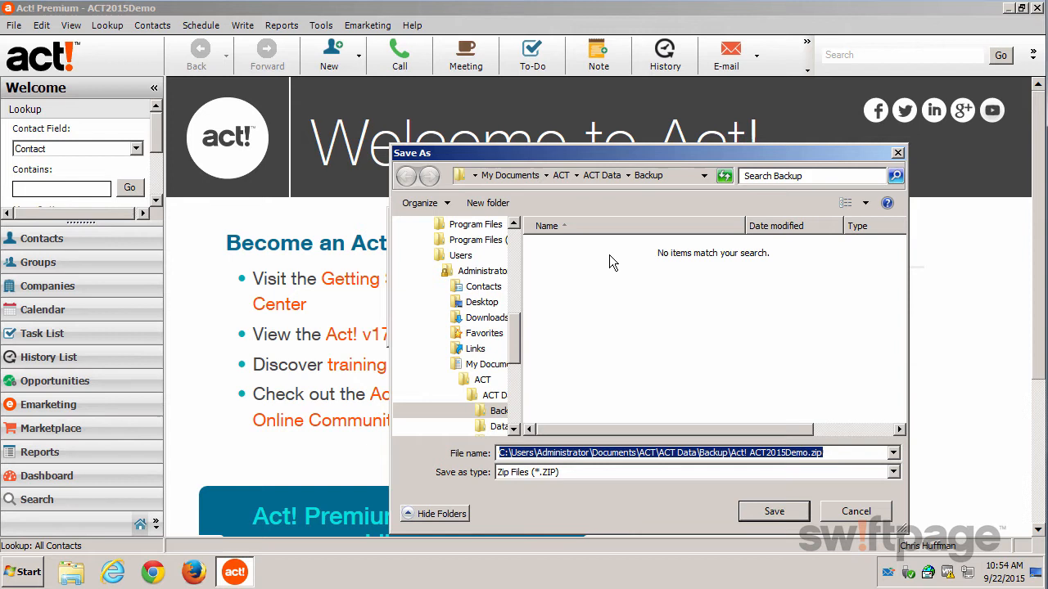
mouse_move(544, 308)
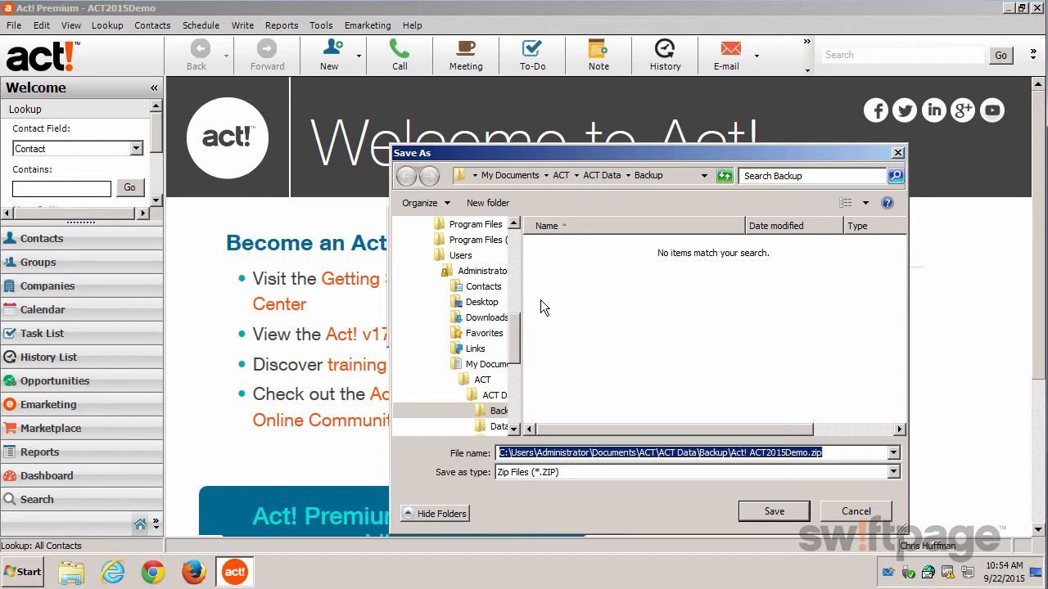
mouse_move(522, 350)
type("A")
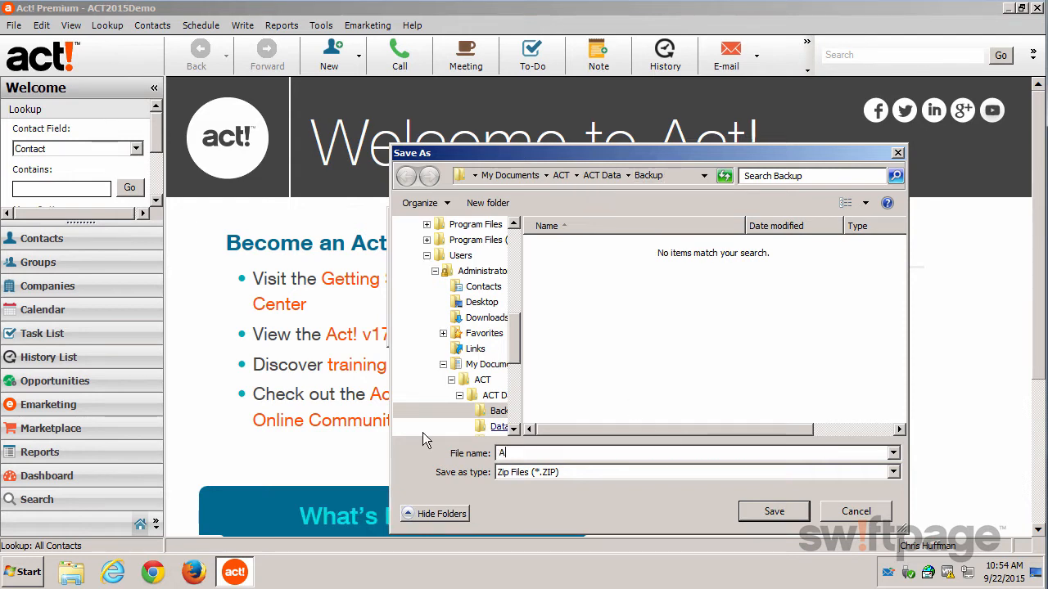
type("ct-Back")
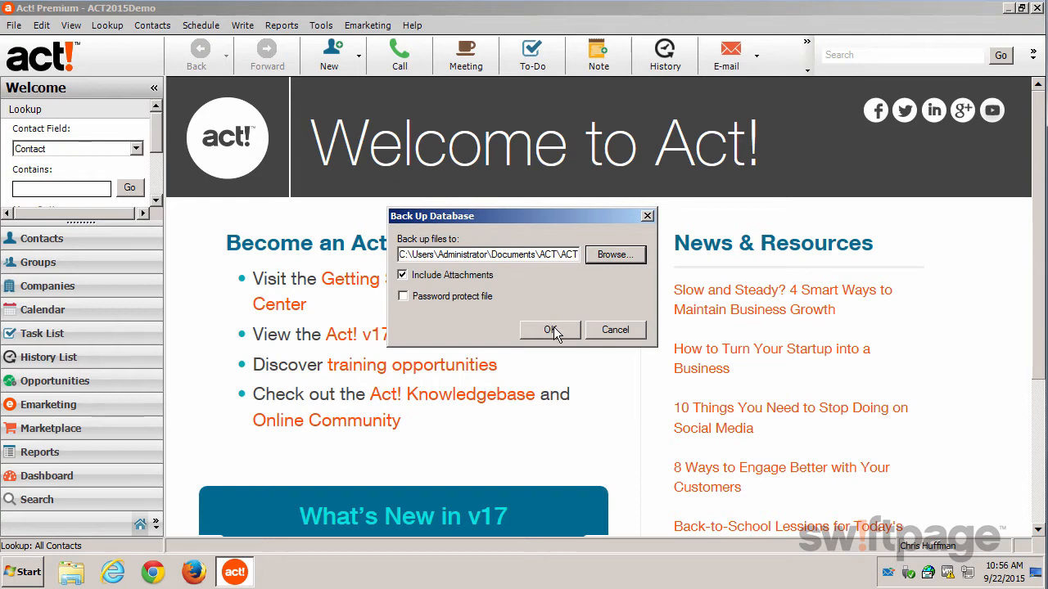
Run the backup and acknowledge its successful completion message
left_click(550, 329)
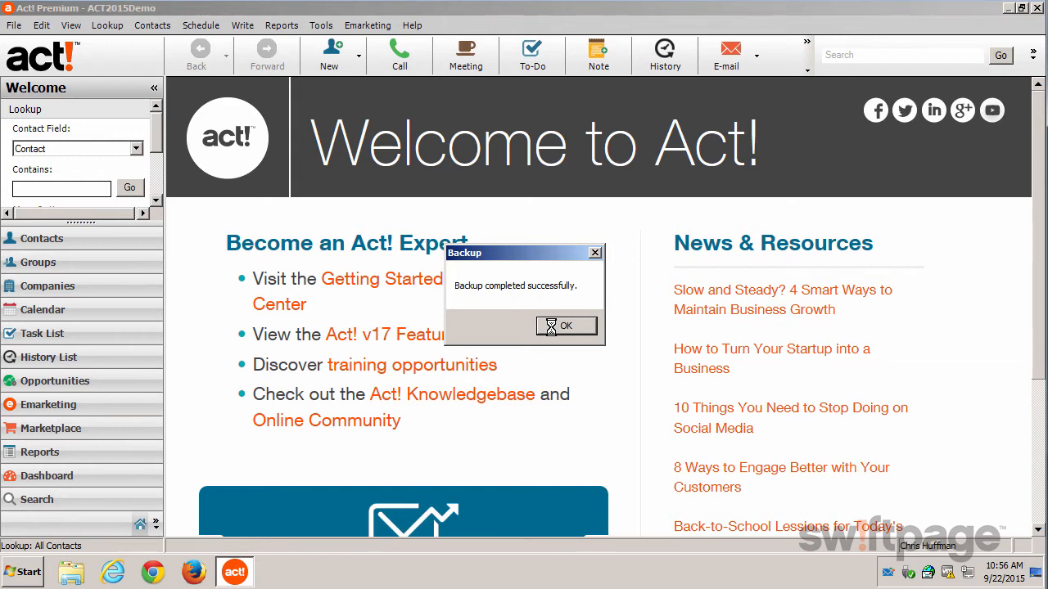
left_click(565, 325)
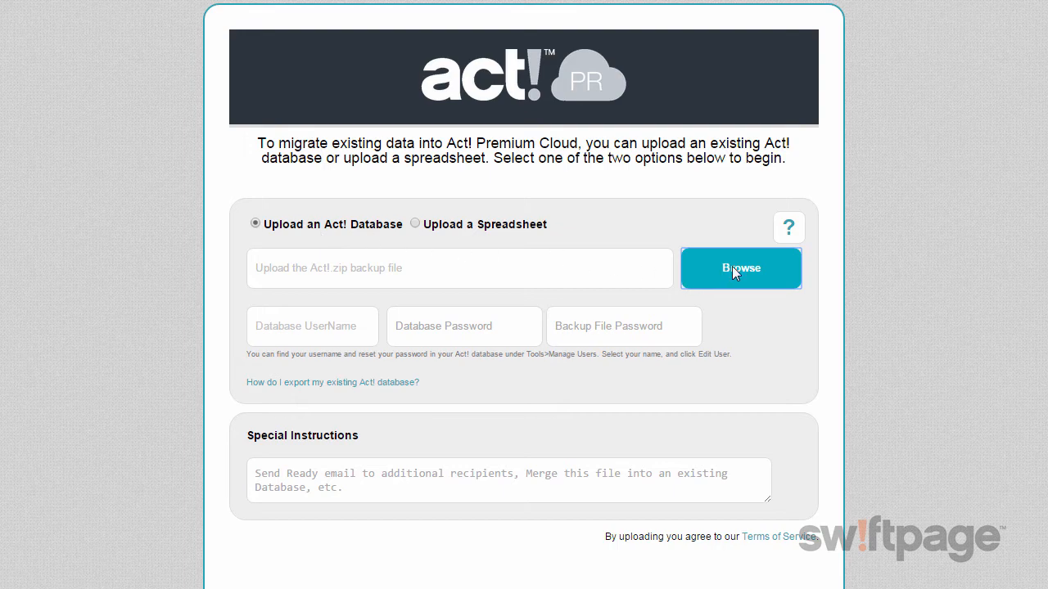
Attach Act-Backup.zip from ACT Data\Backup as the database file to upload
left_click(740, 269)
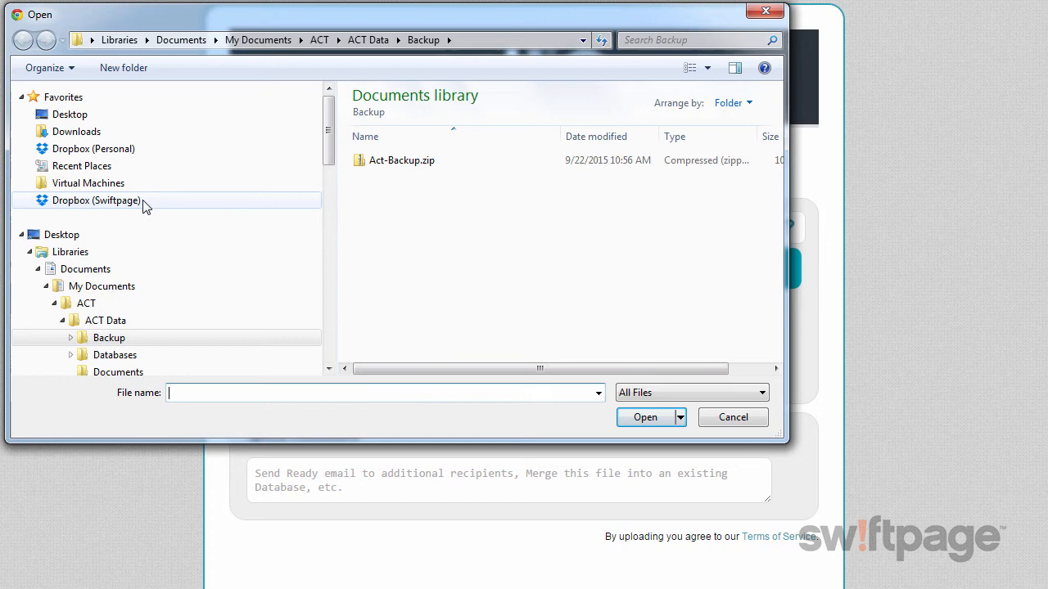
left_click(101, 285)
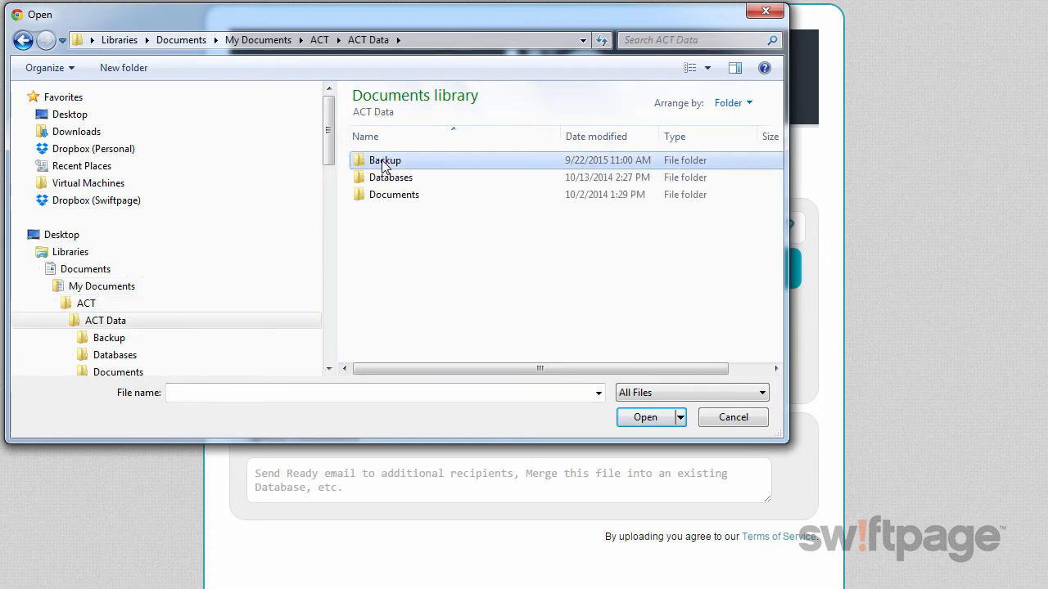
double_click(385, 160)
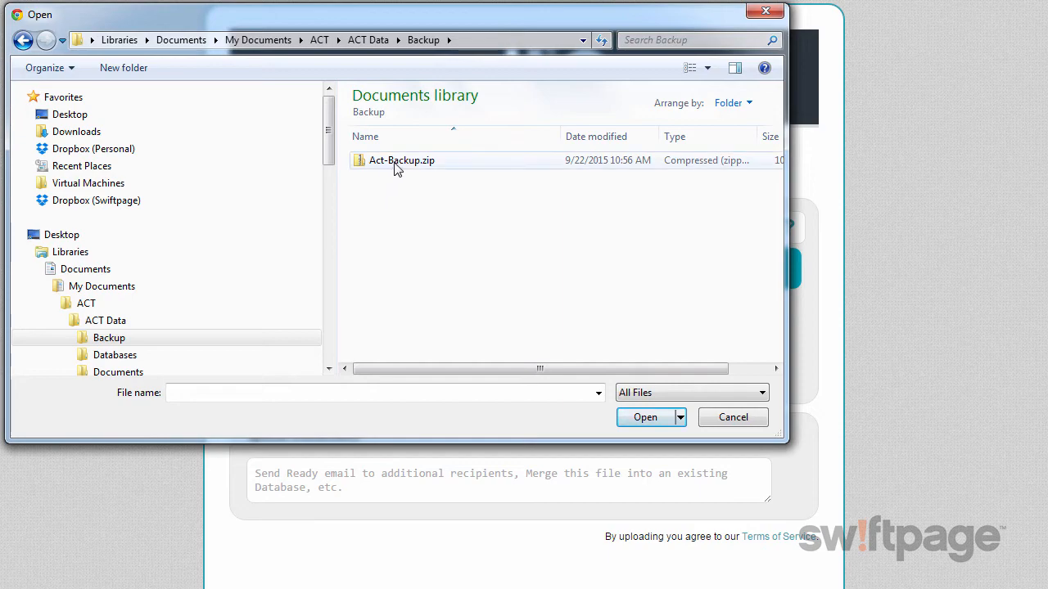
left_click(401, 160)
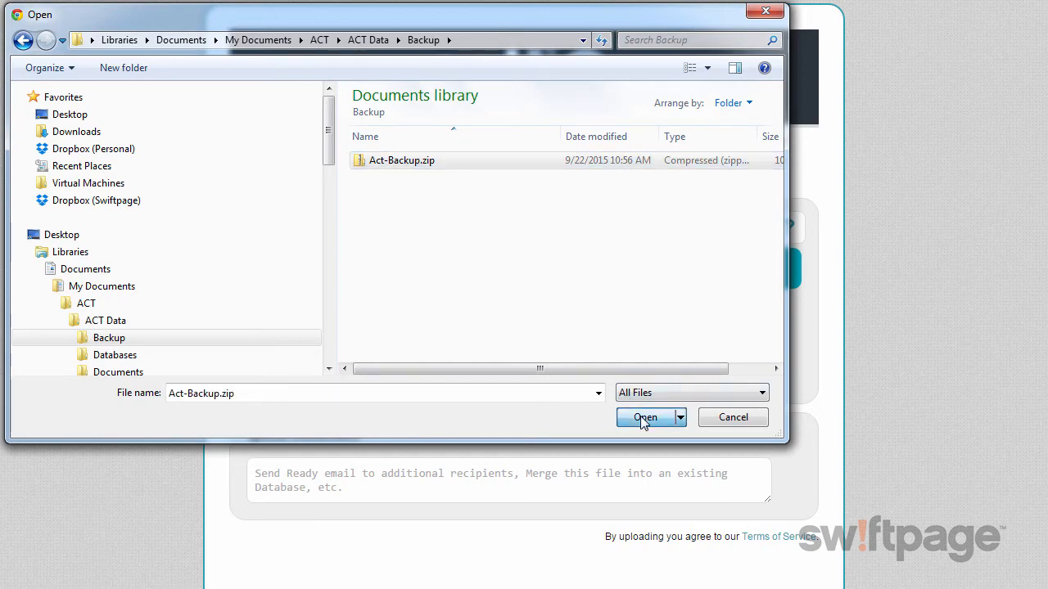
left_click(645, 417)
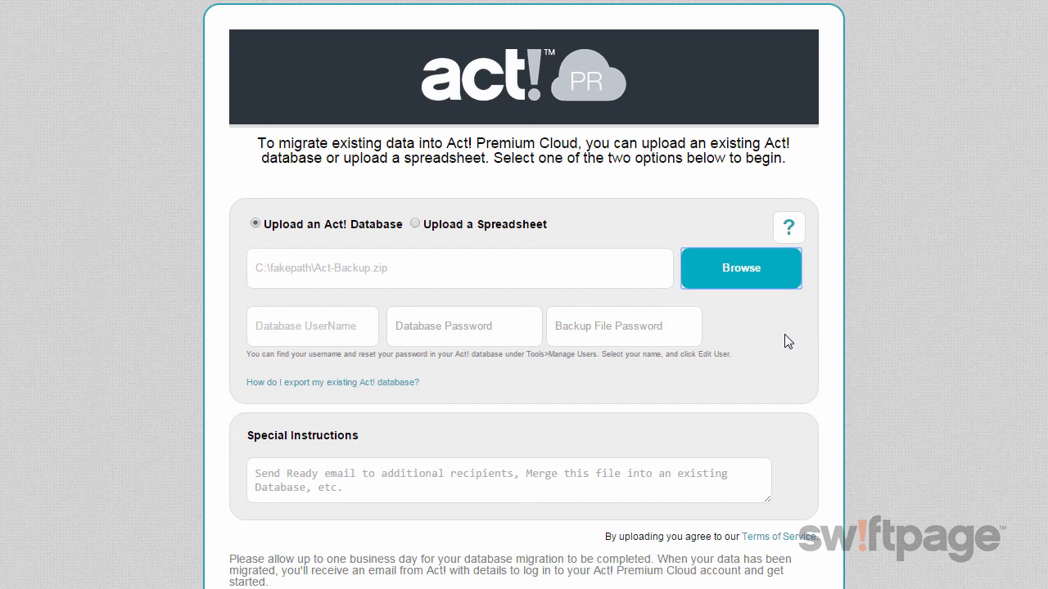
Enter the database username and upload Act-Backup.zip for migration
left_click(313, 326)
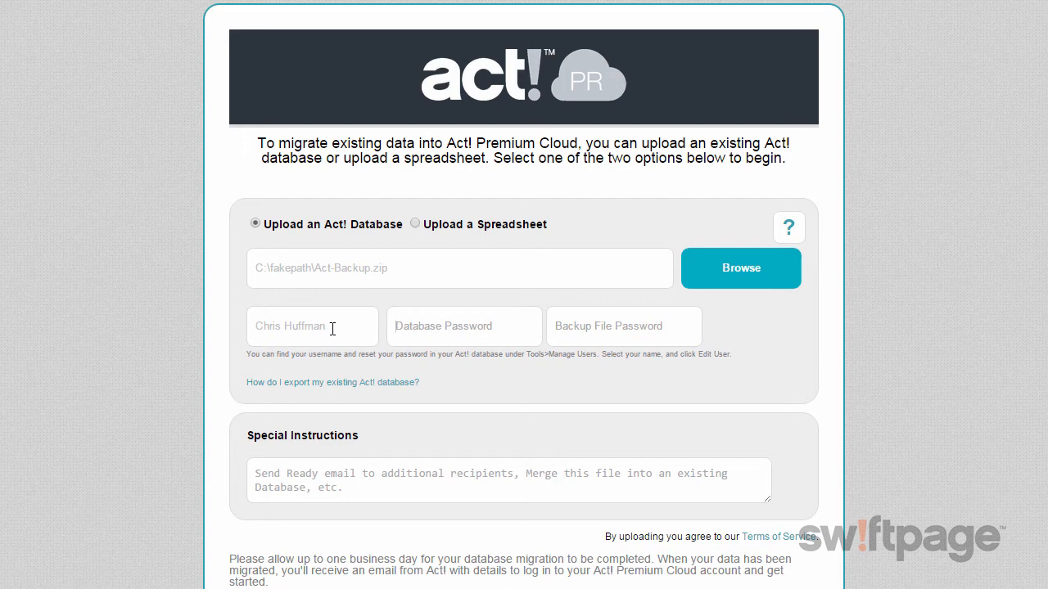
mouse_move(445, 330)
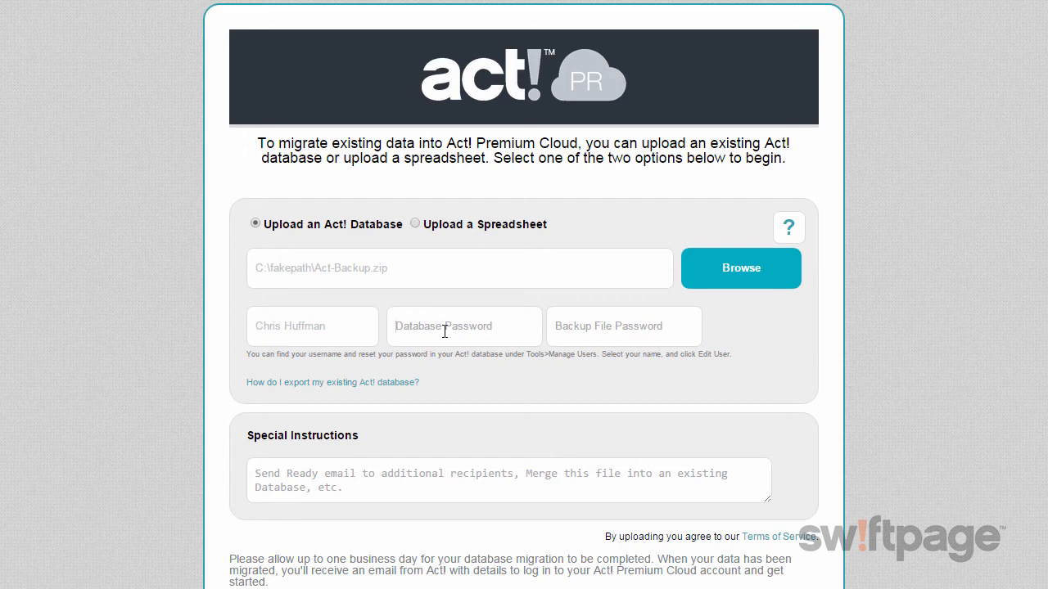
mouse_move(450, 327)
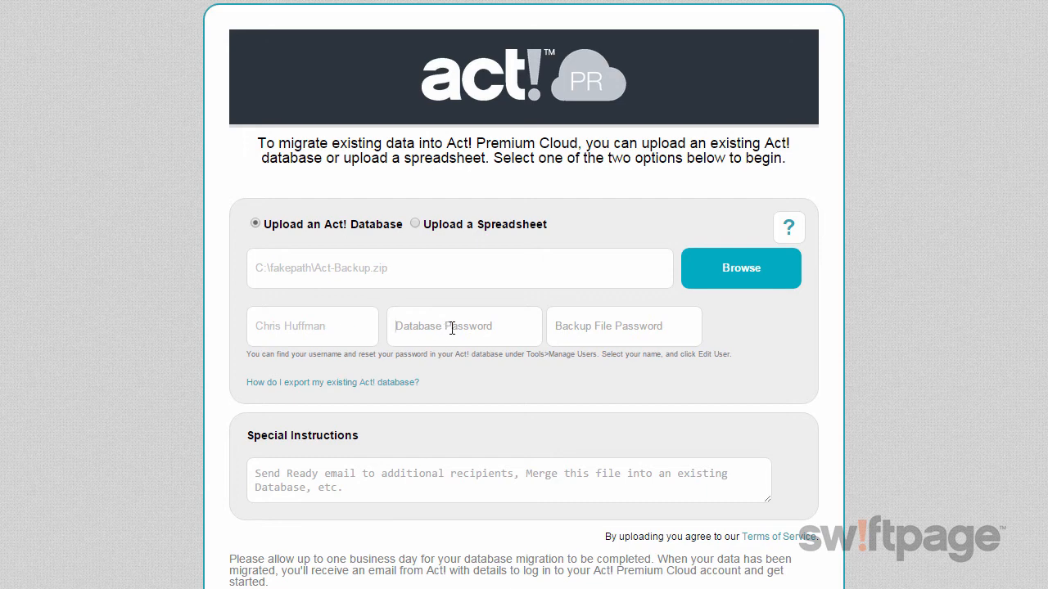
mouse_move(507, 329)
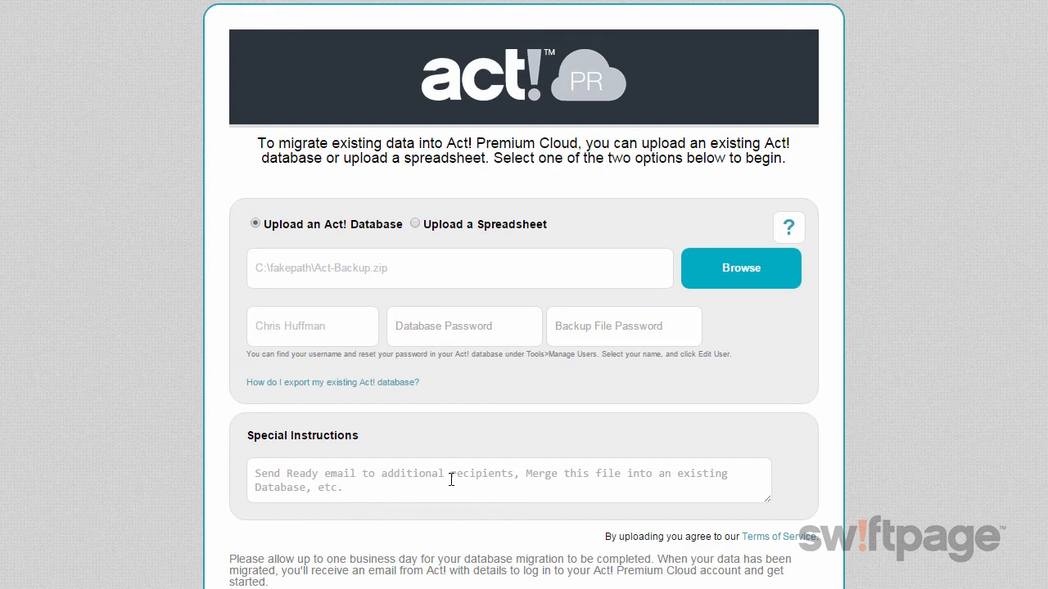
scroll("down", 3)
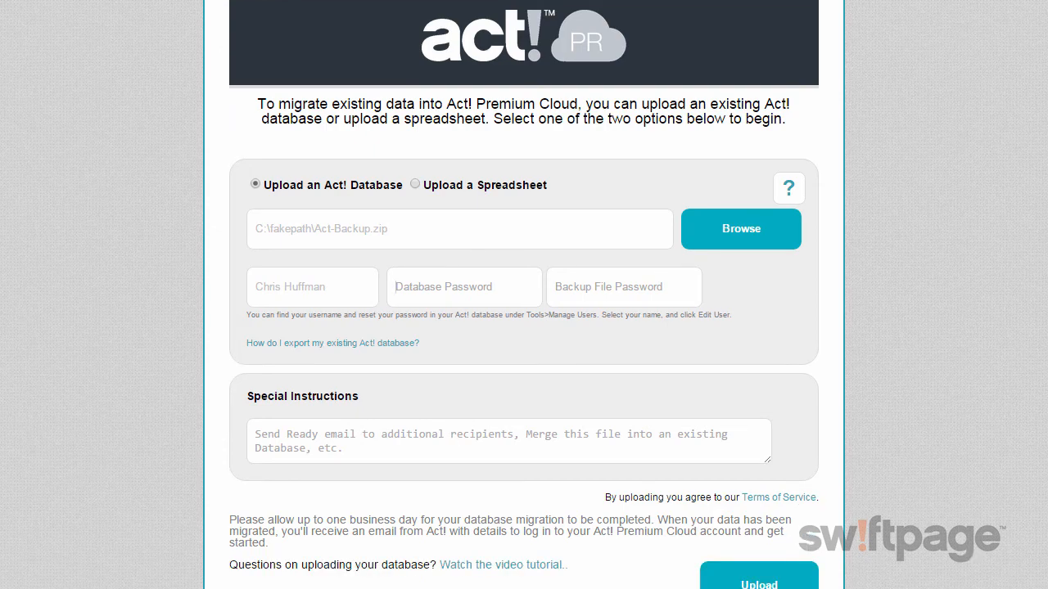
scroll("down", 3)
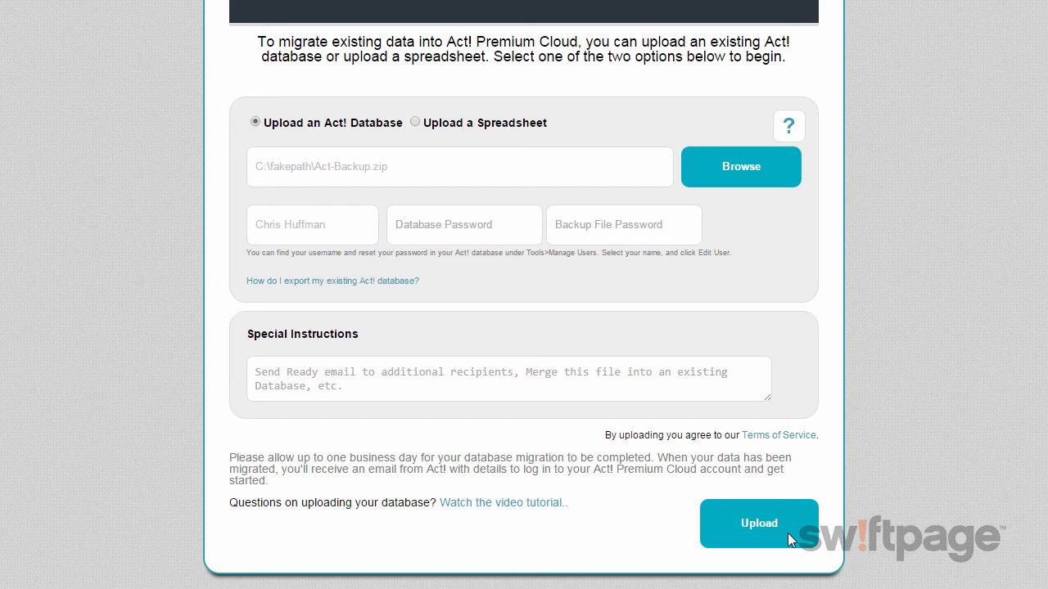
left_click(758, 524)
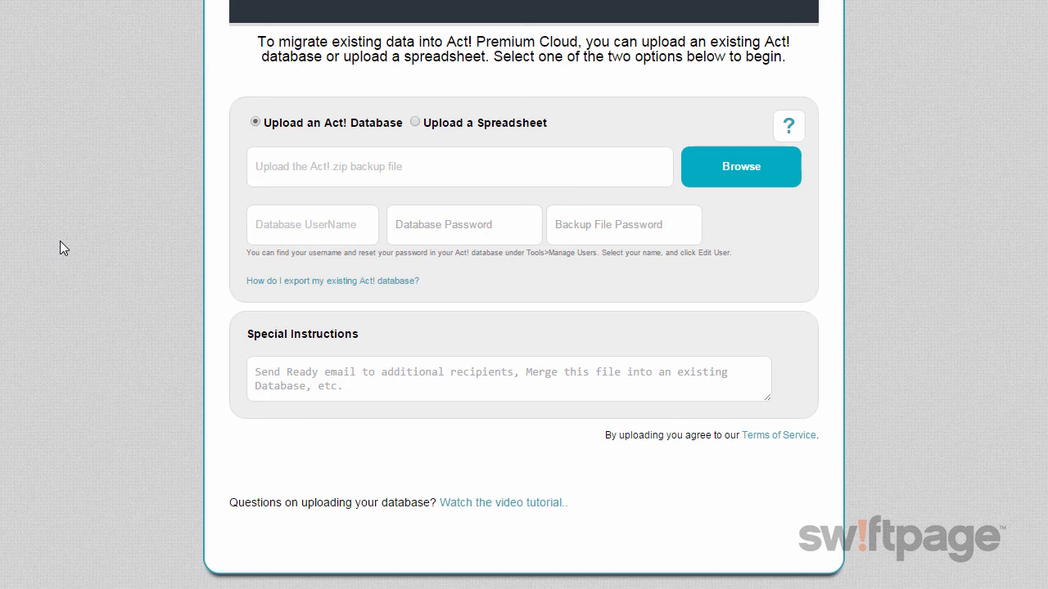
mouse_move(92, 246)
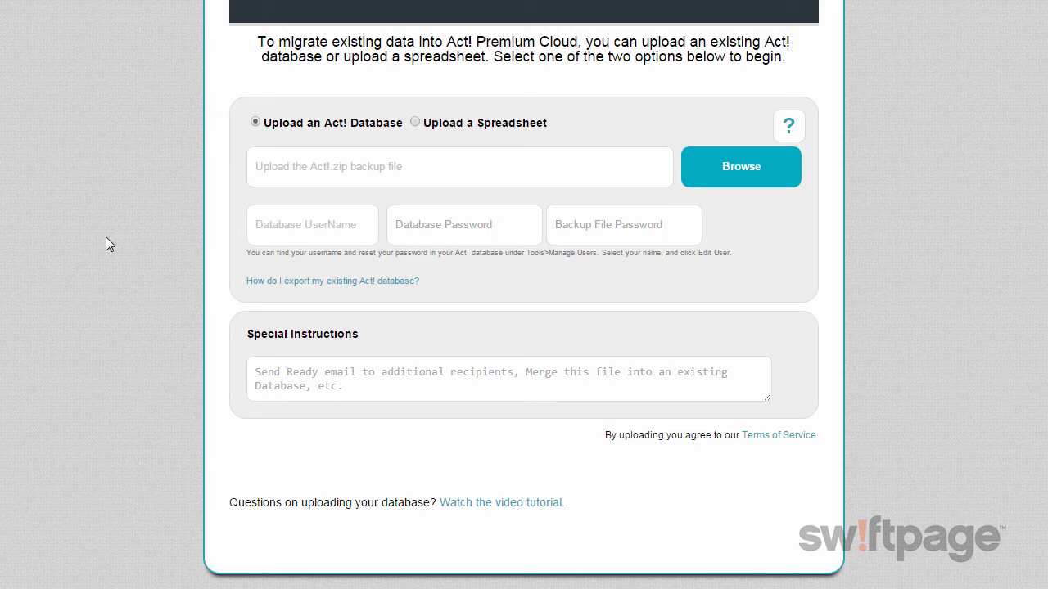
mouse_move(119, 249)
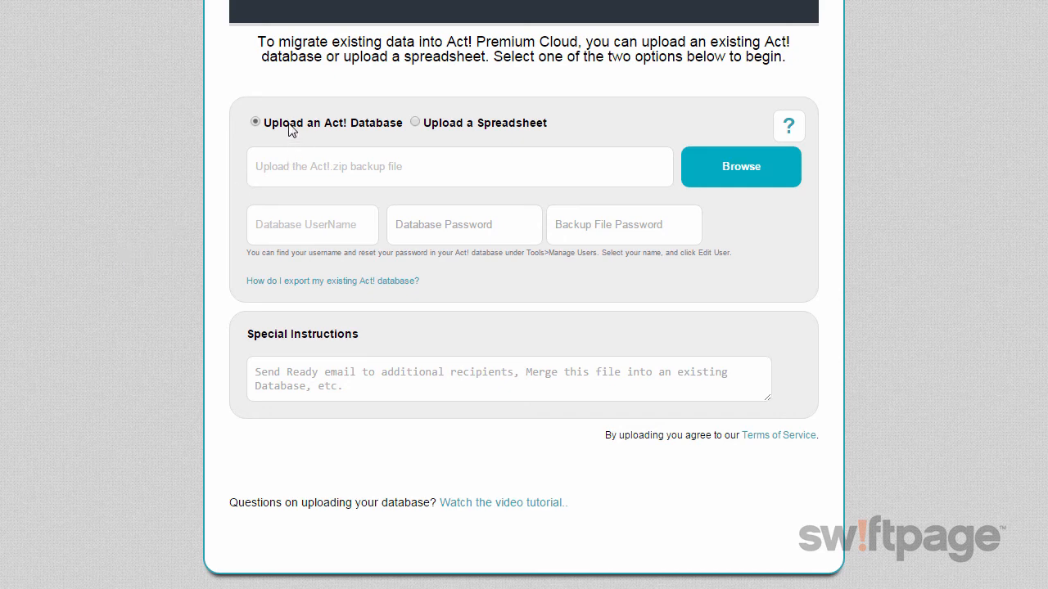
mouse_move(429, 133)
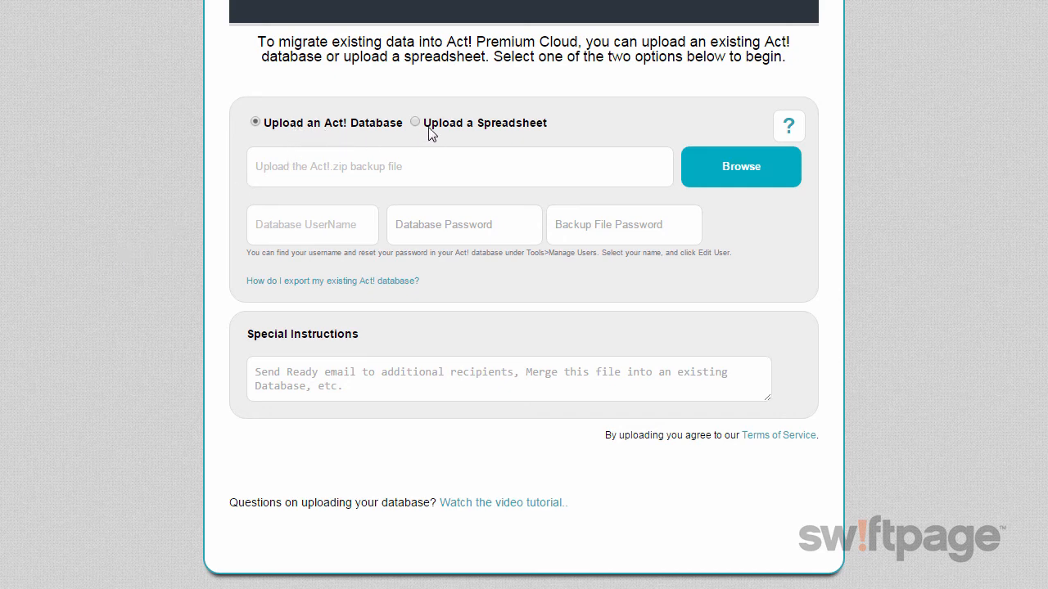
Switch to 'Upload a Spreadsheet' and choose CRM-Contacts.xlsx as the file
left_click(416, 121)
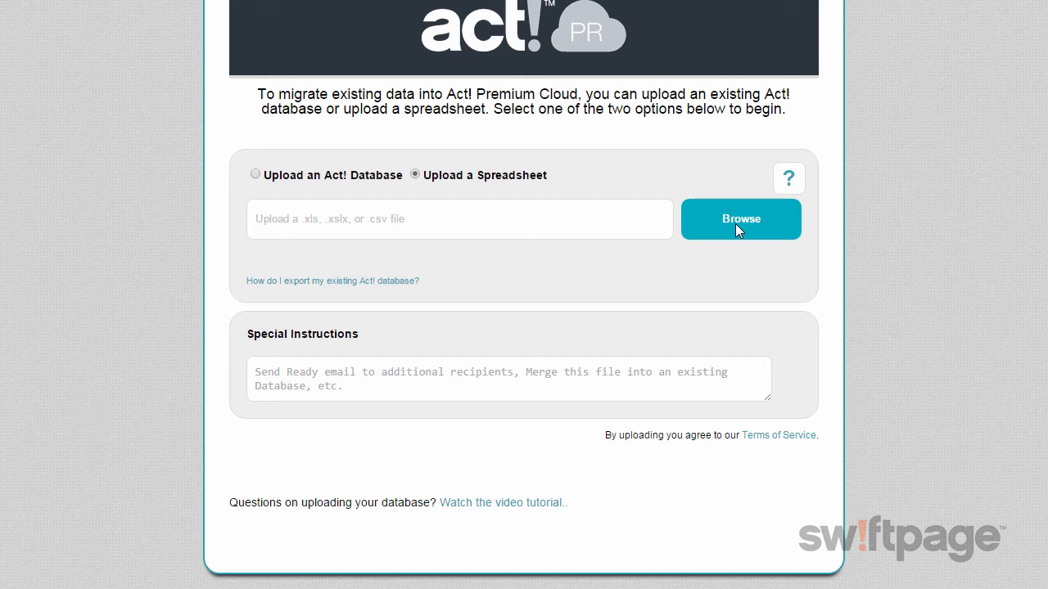
mouse_move(740, 223)
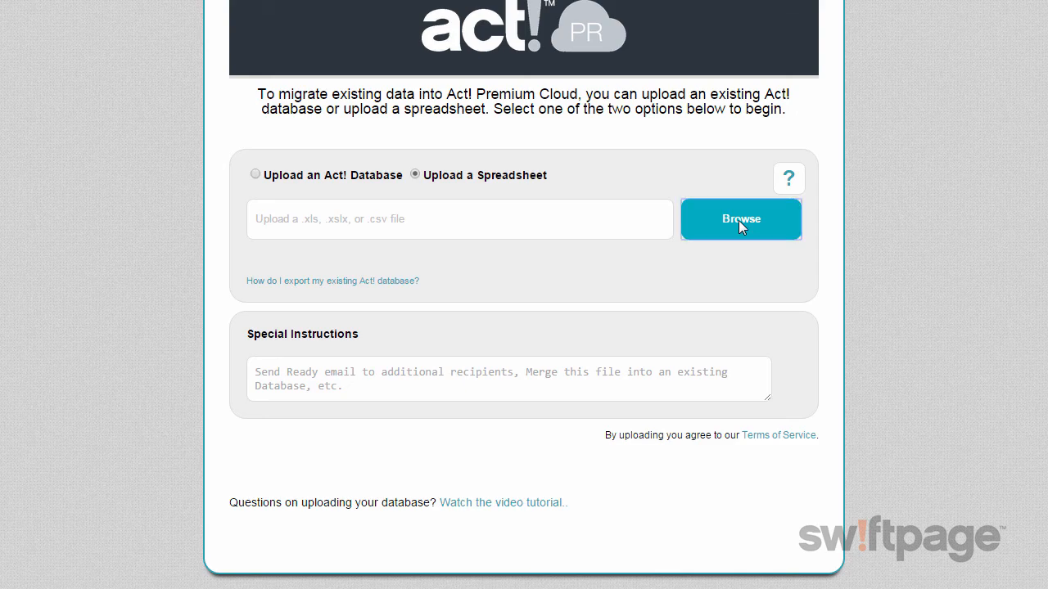
left_click(740, 219)
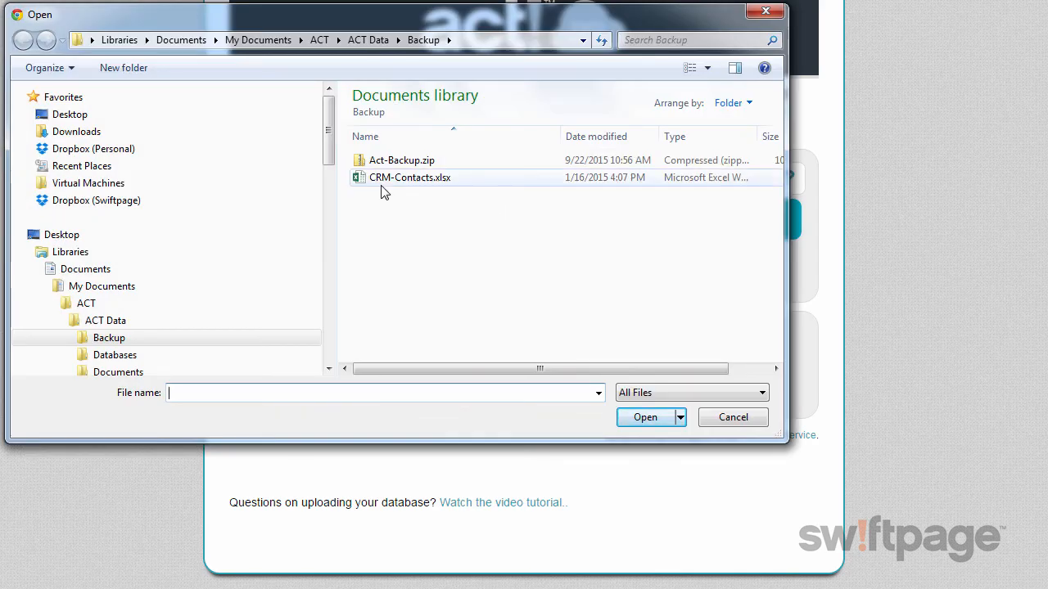
mouse_move(410, 177)
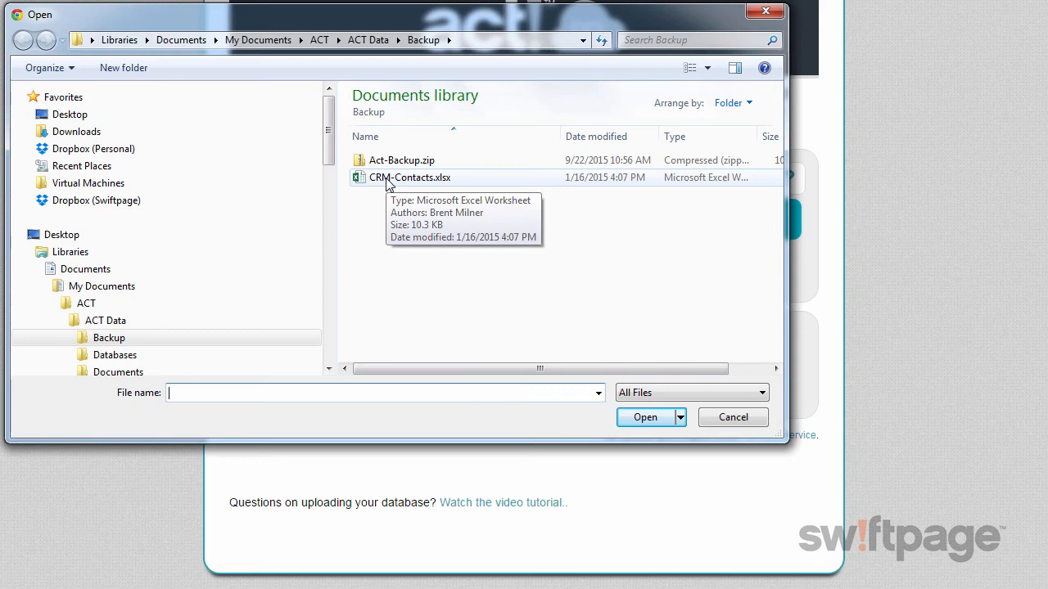
left_click(409, 177)
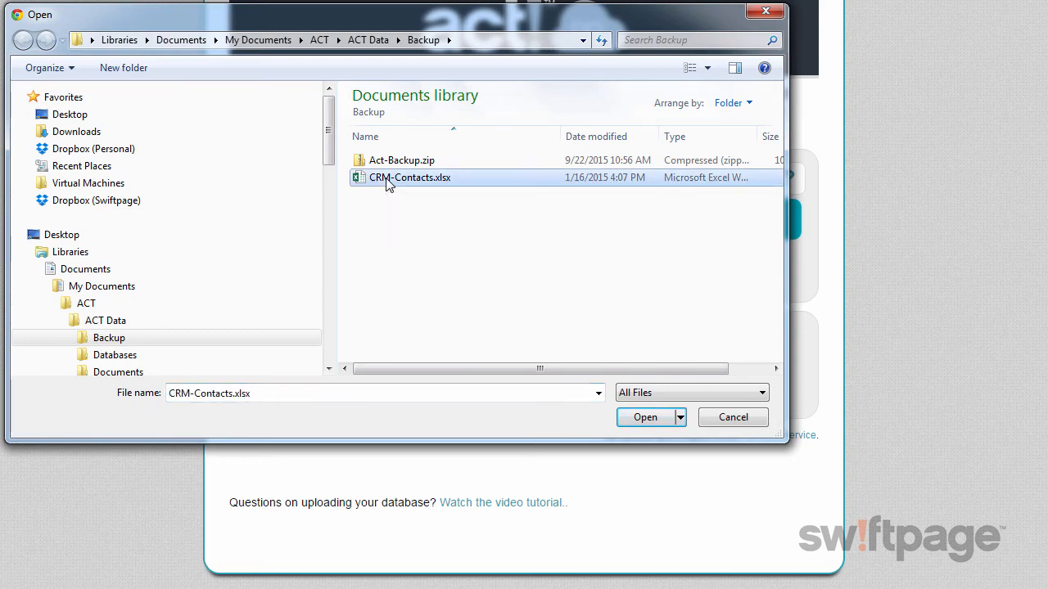
left_click(645, 418)
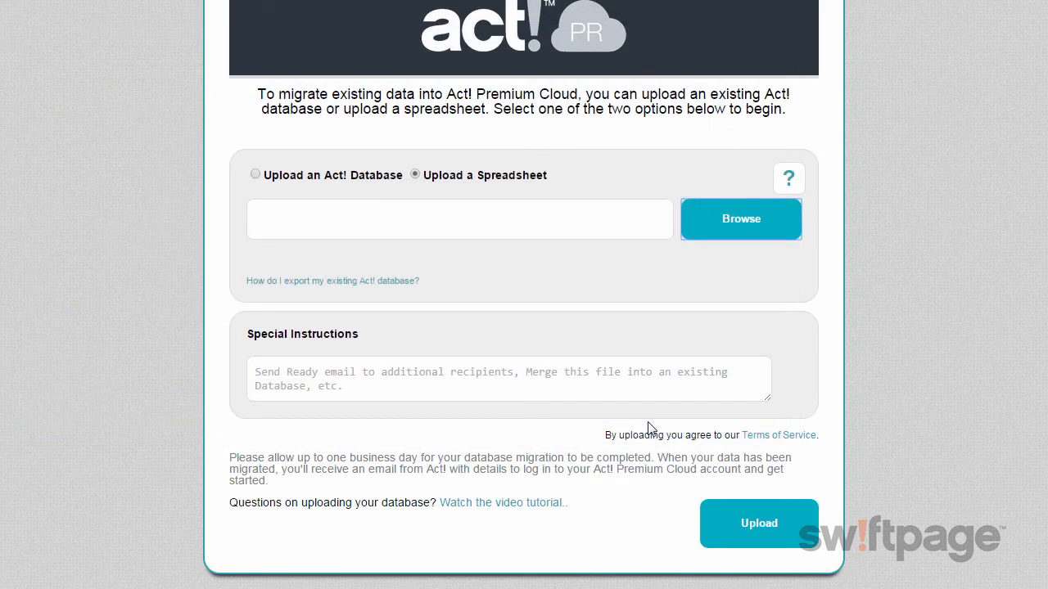
mouse_move(534, 360)
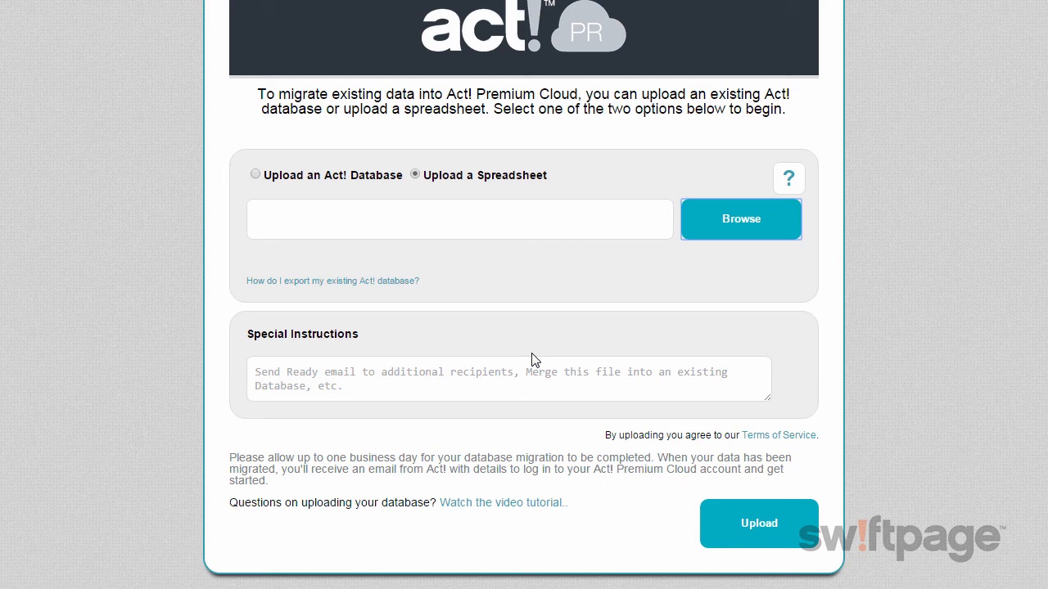
mouse_move(570, 199)
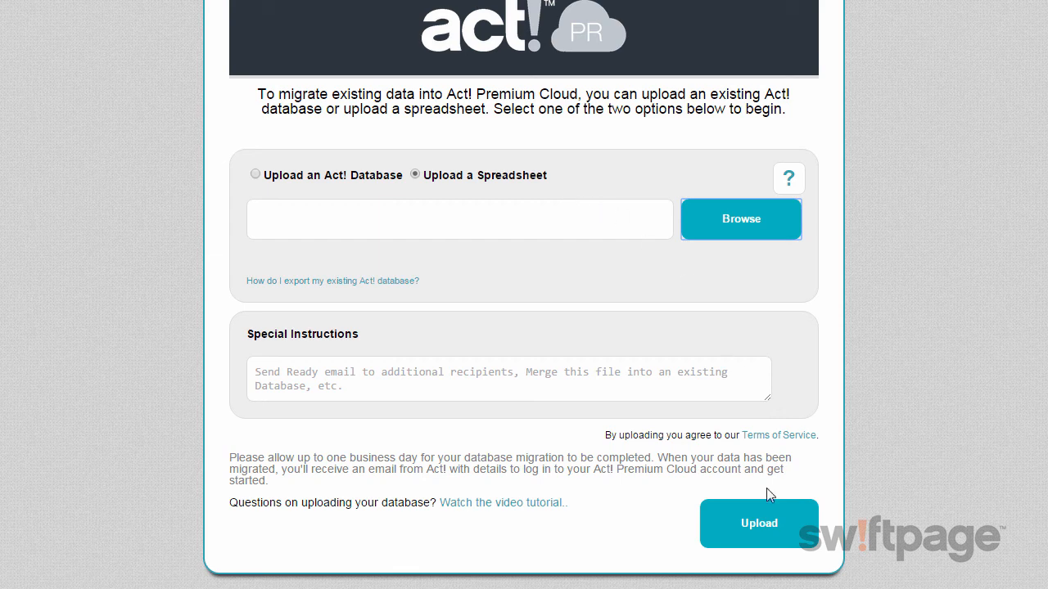
mouse_move(760, 542)
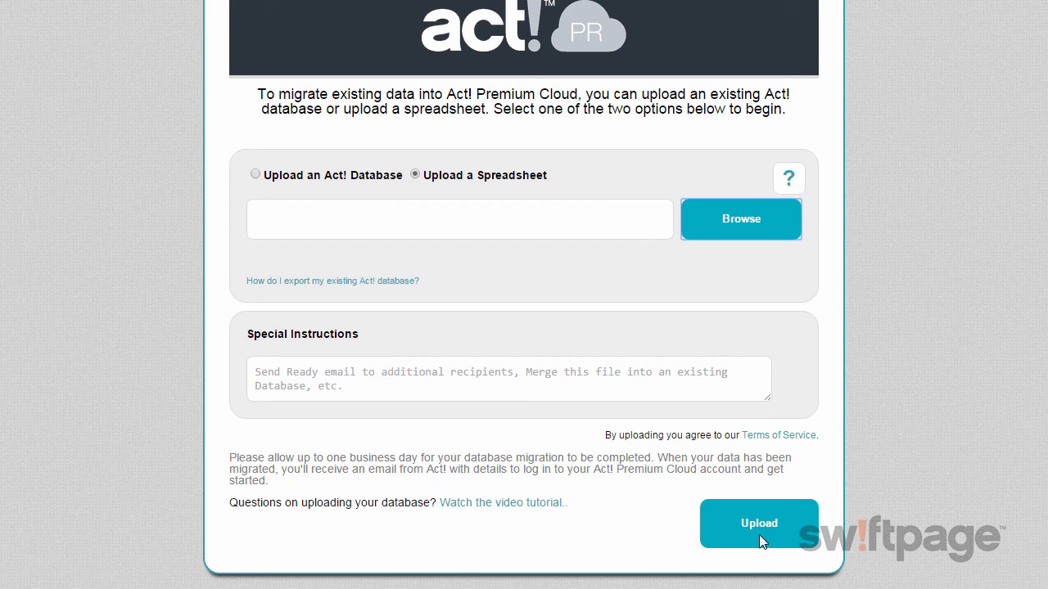